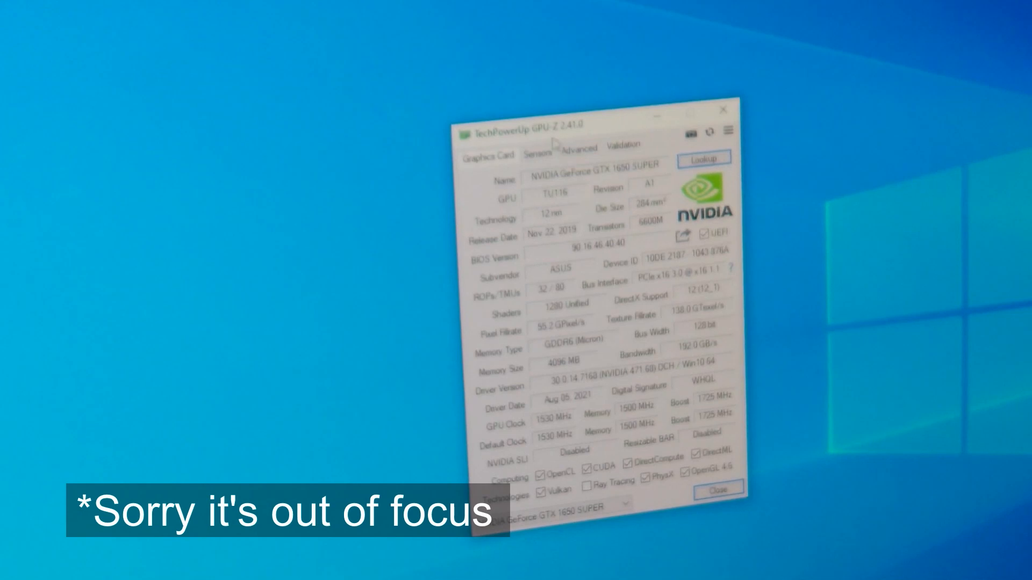
Show GPU-Z's live sensor readings for the GTX 1650 SUPER
click(538, 155)
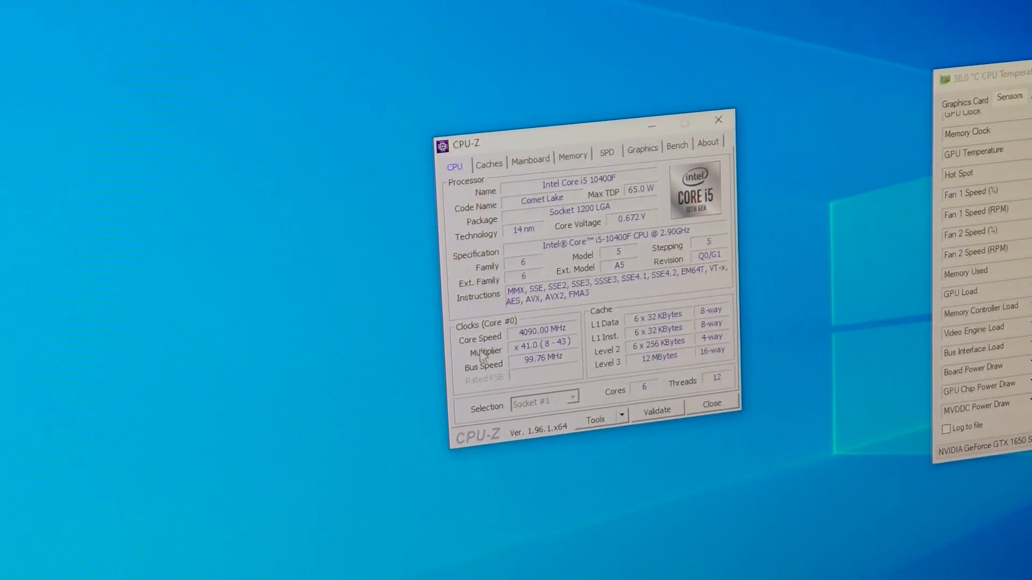
View CPU-Z's cache, B460 mainboard and 16 GB dual-channel DDR4 memory details, then return to GPU-Z
click(488, 163)
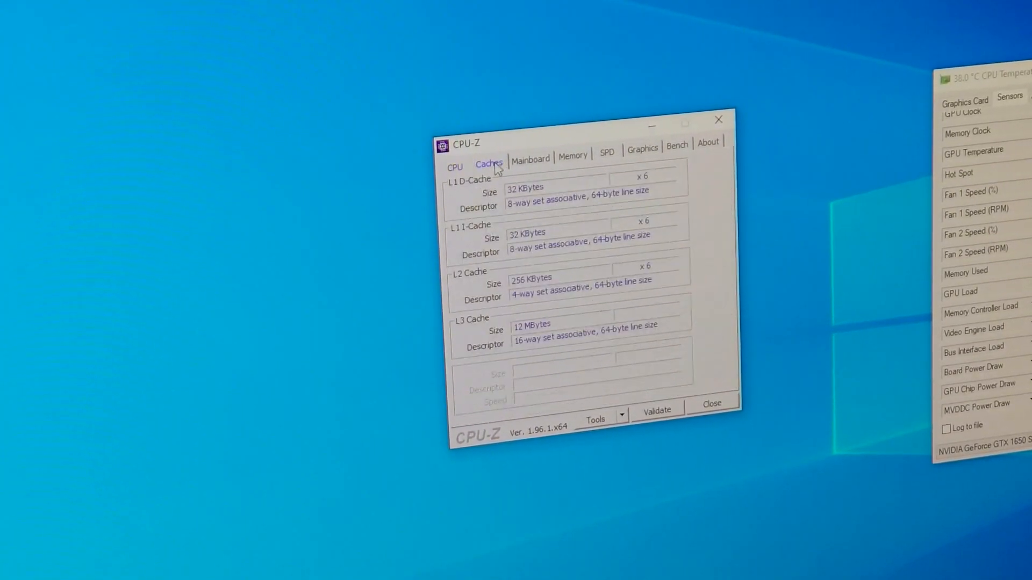
click(530, 159)
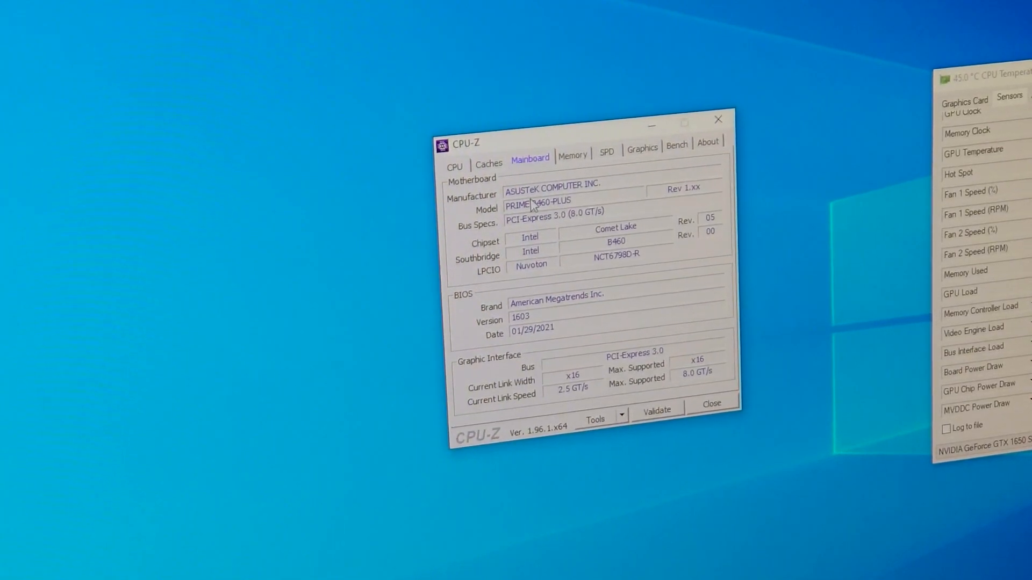
click(571, 154)
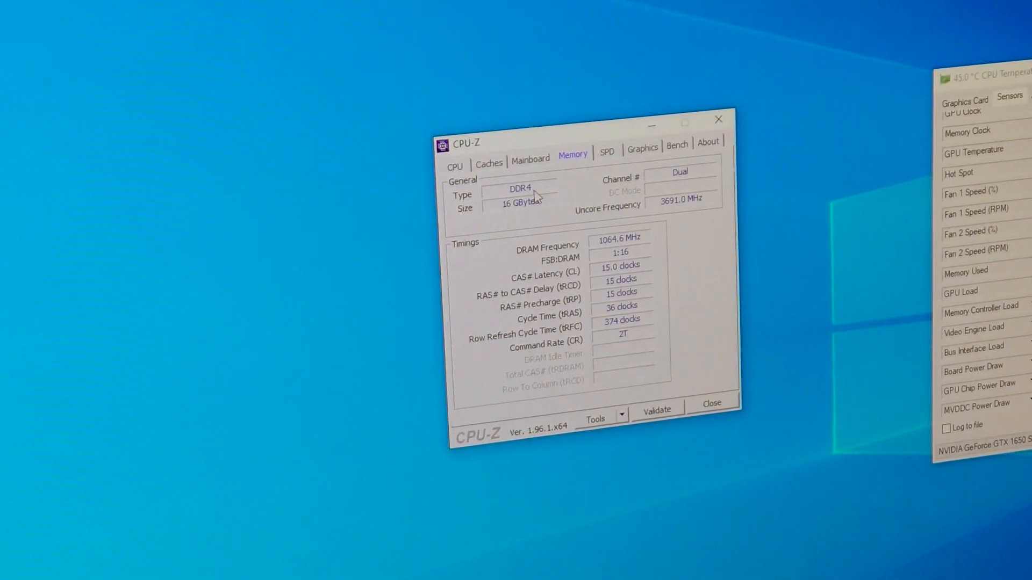
click(642, 146)
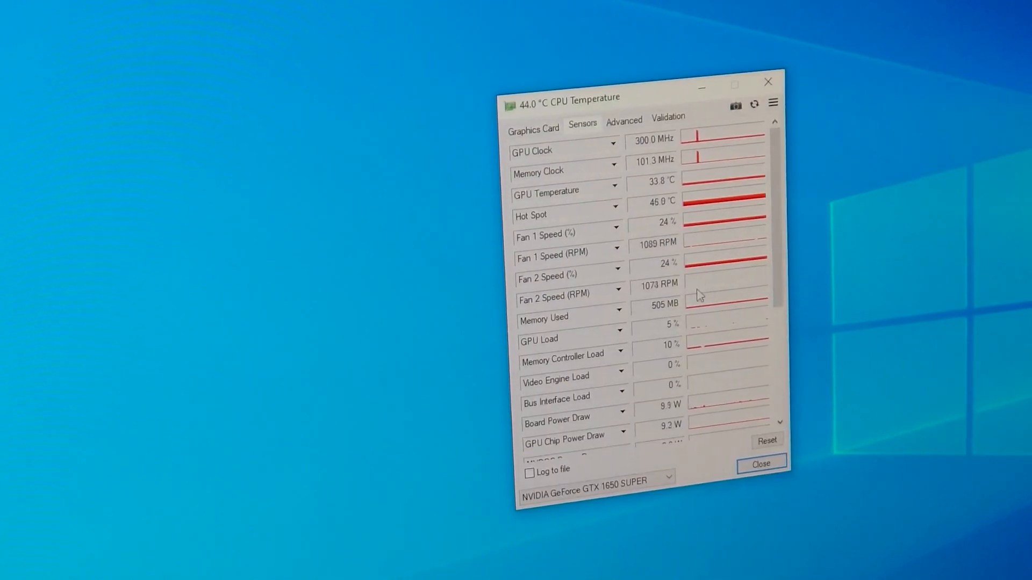
Scroll GPU-Z's sensor list down to power draw, GPU voltage, CPU temperature and system memory used
scroll(down, 3)
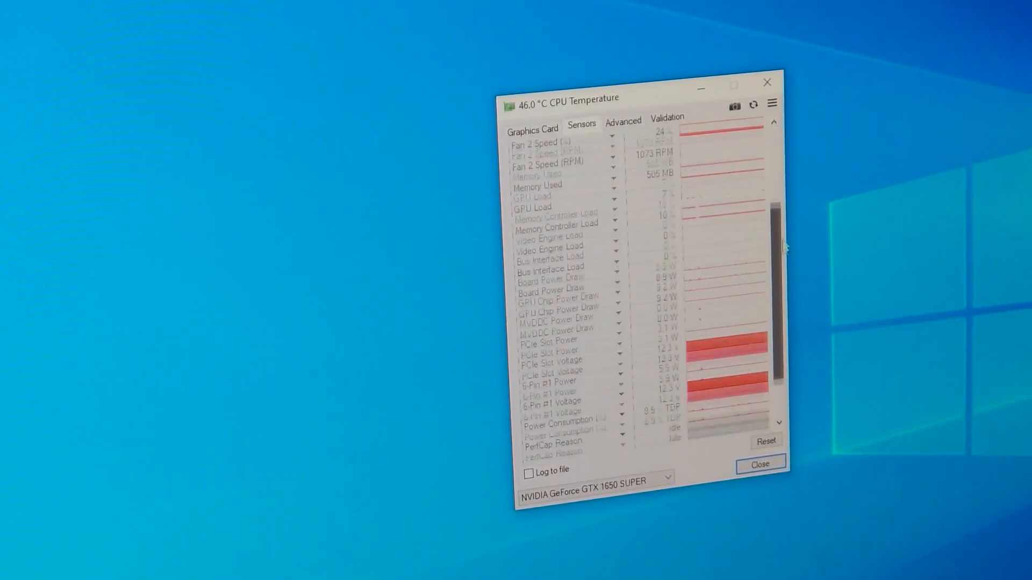
scroll(down, 3)
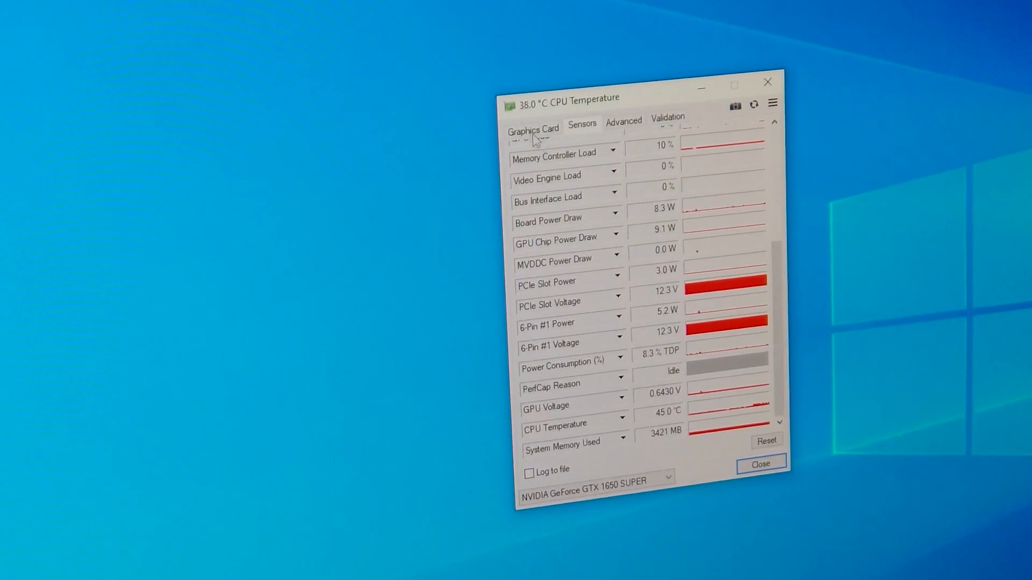